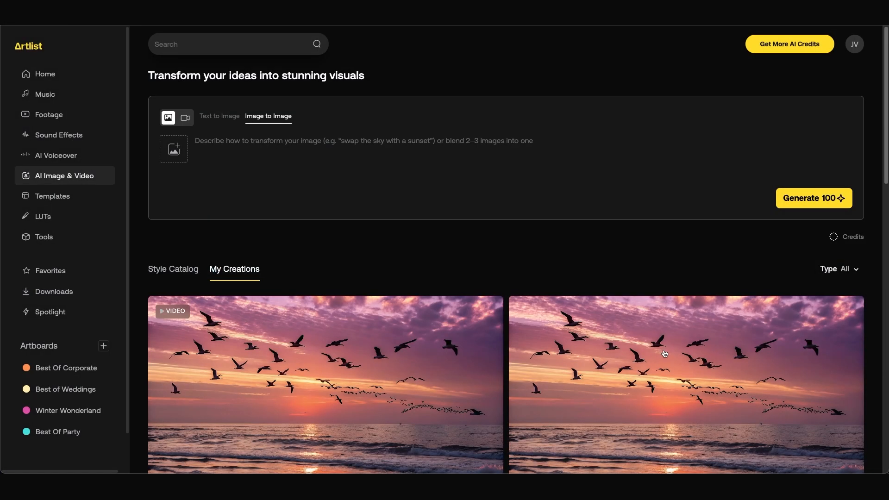
- Scroll the AI Image & Video page to reach the prompt area and creations
{"action": "scroll", "scroll_direction": "down", "scroll_amount": 3}
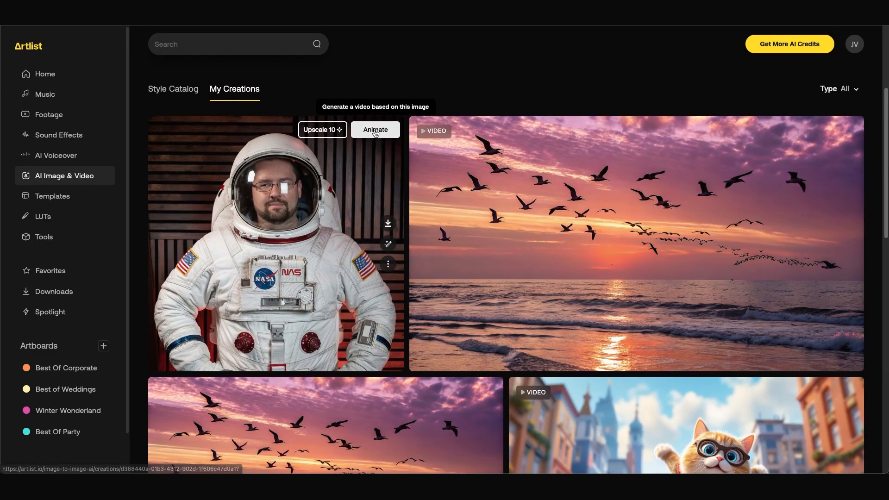
- Animate the astronaut image with the suggested helmet-and-suit camera-move prompt, choosing model and duration
{"action": "left_click", "coordinate": [374, 129]}
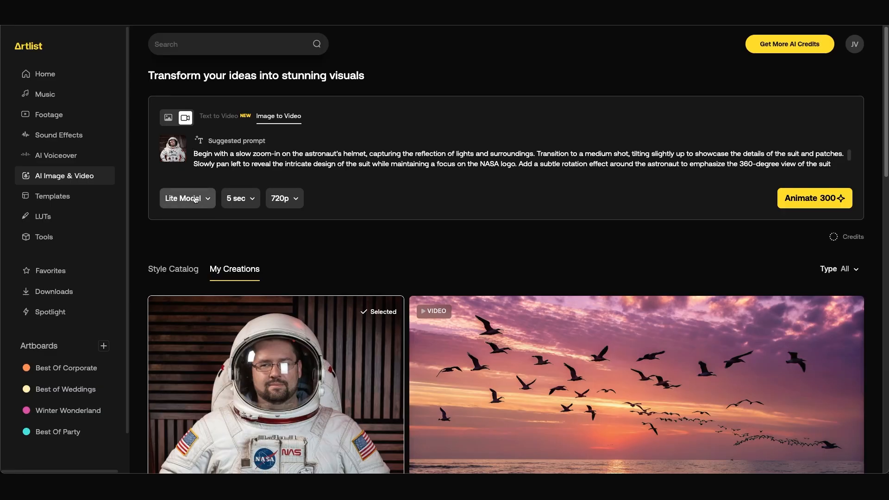
{"action": "left_click", "coordinate": [236, 198]}
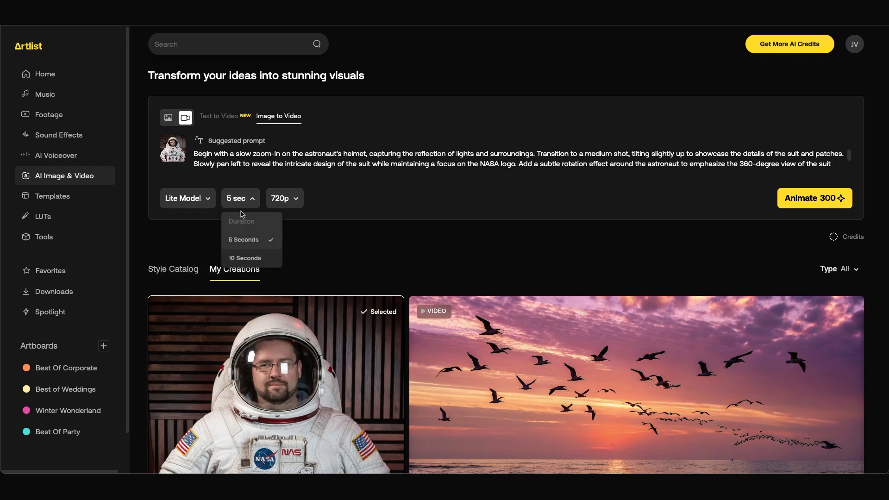
{"action": "left_click", "coordinate": [276, 385]}
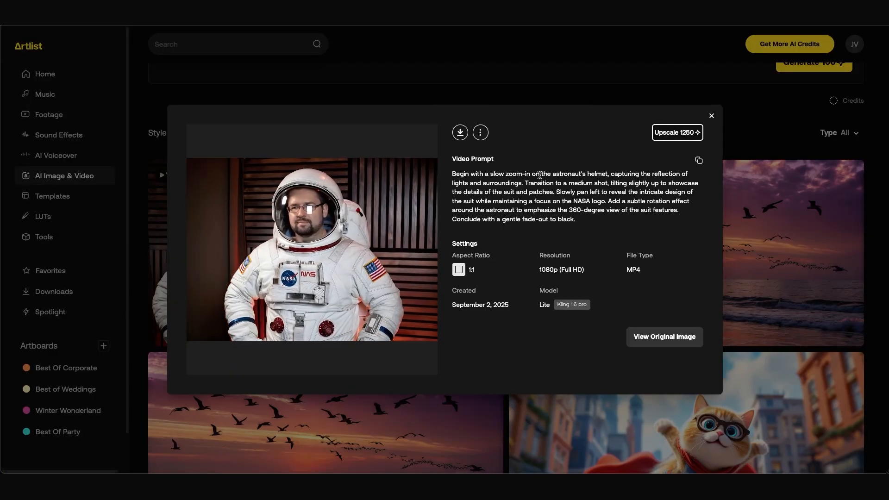
- Show the astronaut video's details: prompt, 1:1 ratio, 1080p, MP4
{"action": "left_click", "coordinate": [57, 155]}
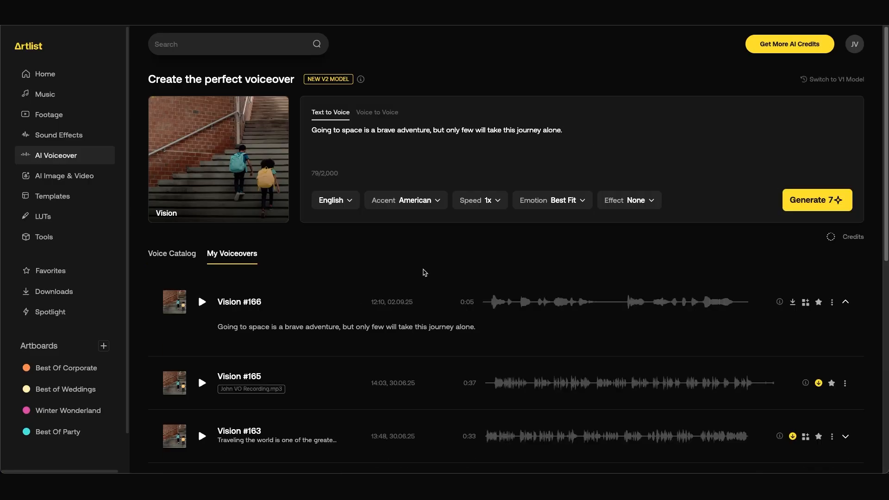
- Generate the Text to Voice voiceover 'Going to space is a brave adventure...' in English/American
{"action": "left_click", "coordinate": [816, 200]}
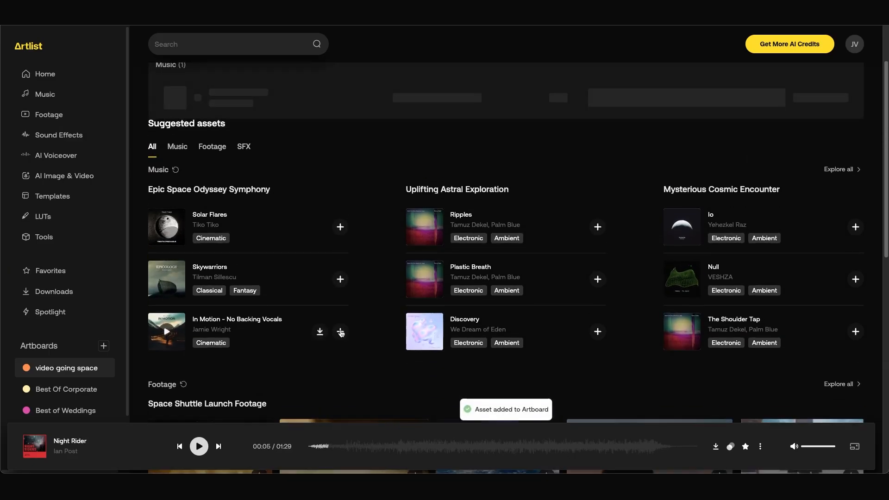
- Add the suggested Night Rider music track to the 'video going space' artboard
{"action": "left_click", "coordinate": [67, 368]}
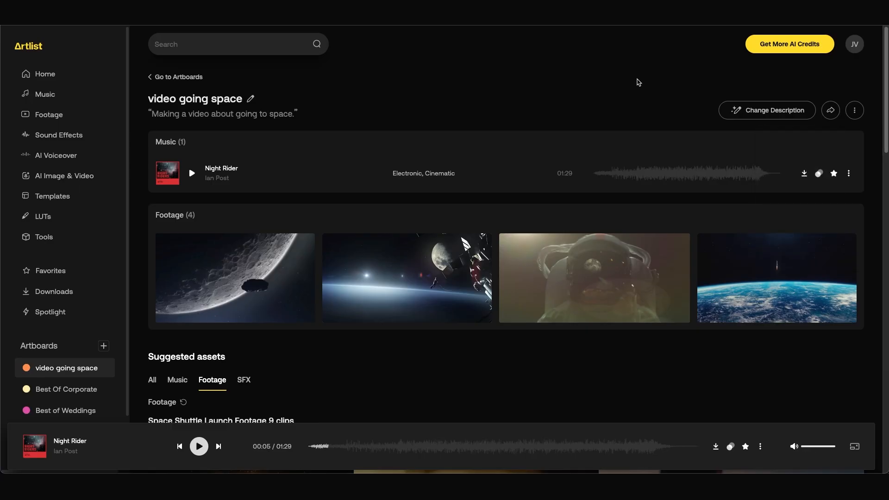